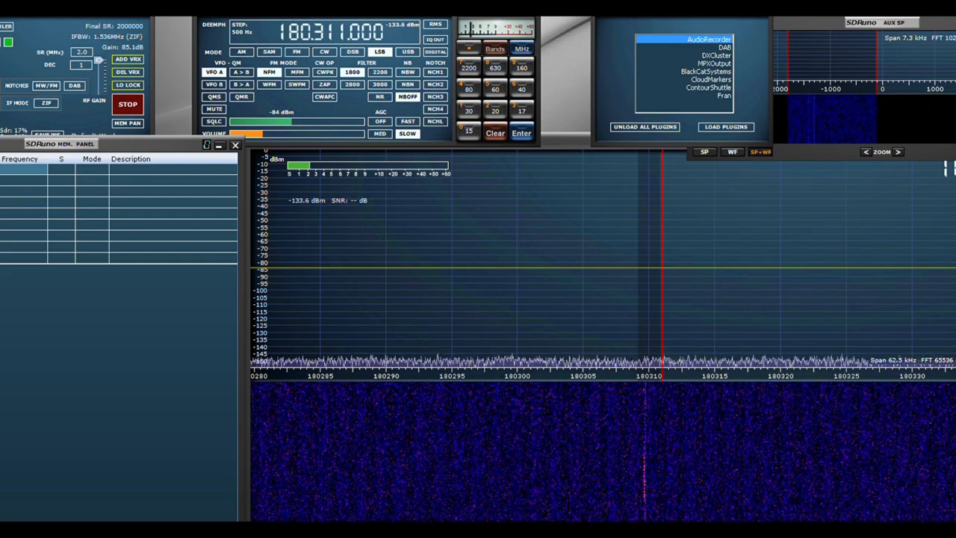
mouse_move(463, 335)
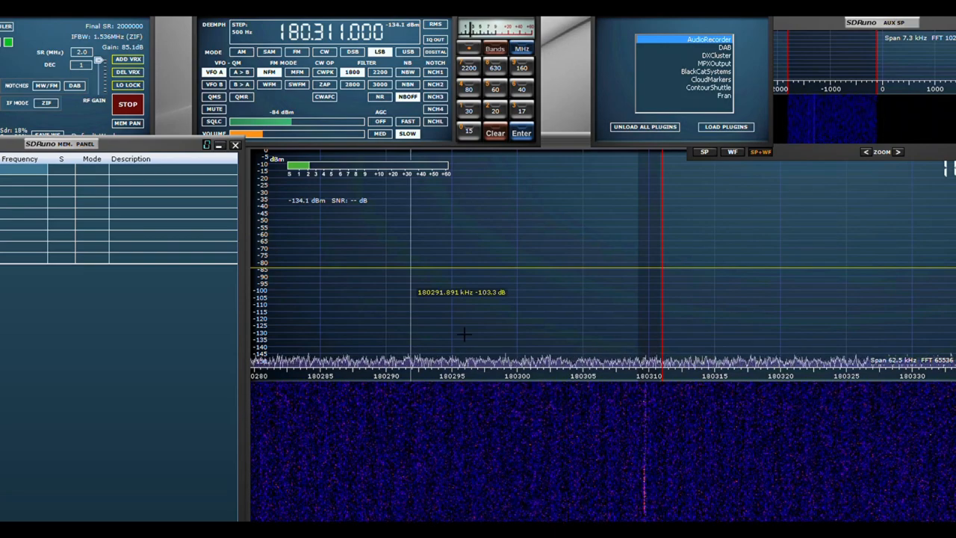